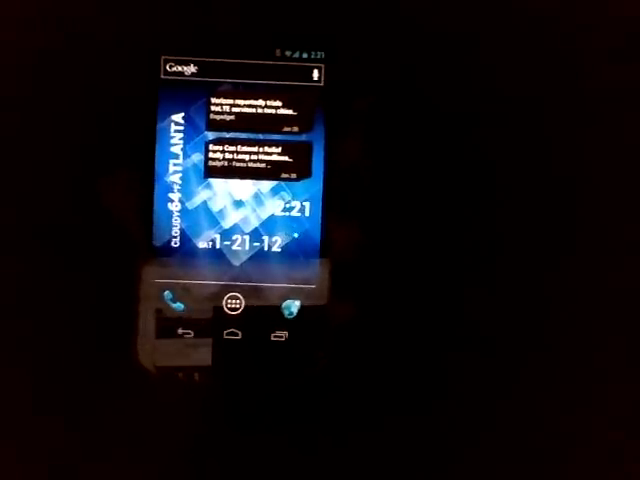
Launch Google Maps from the home screen to begin the Best Buy lookup.
click(174, 300)
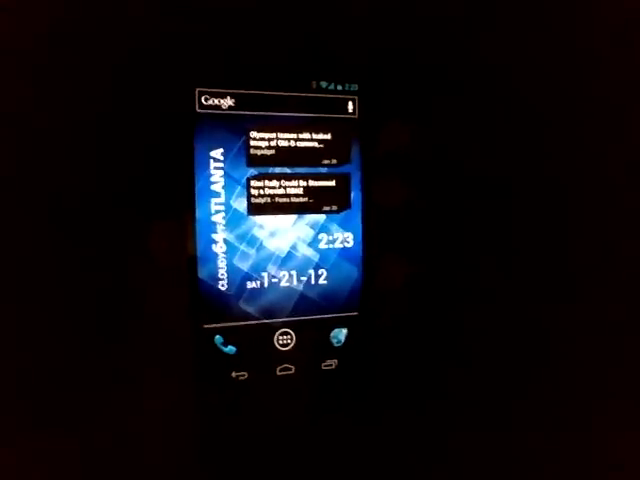
Dismiss the voice result and return to the launcher home screen.
click(288, 344)
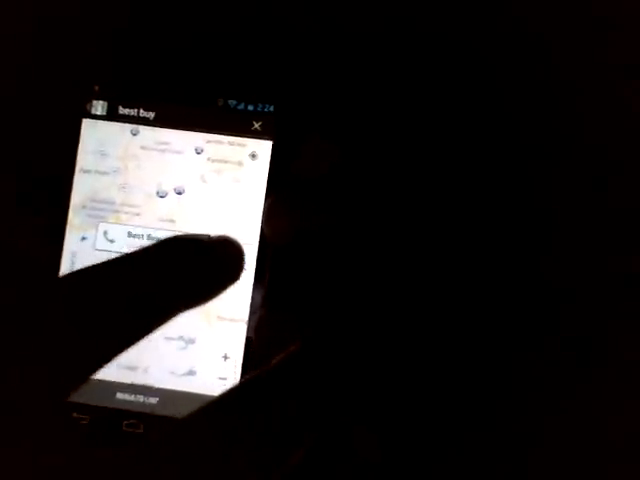
Select the Best Buy pin and begin turn-by-turn navigation to the store.
click(140, 238)
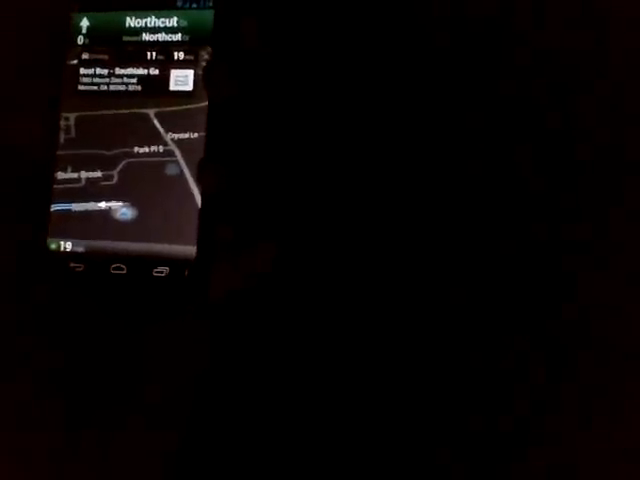